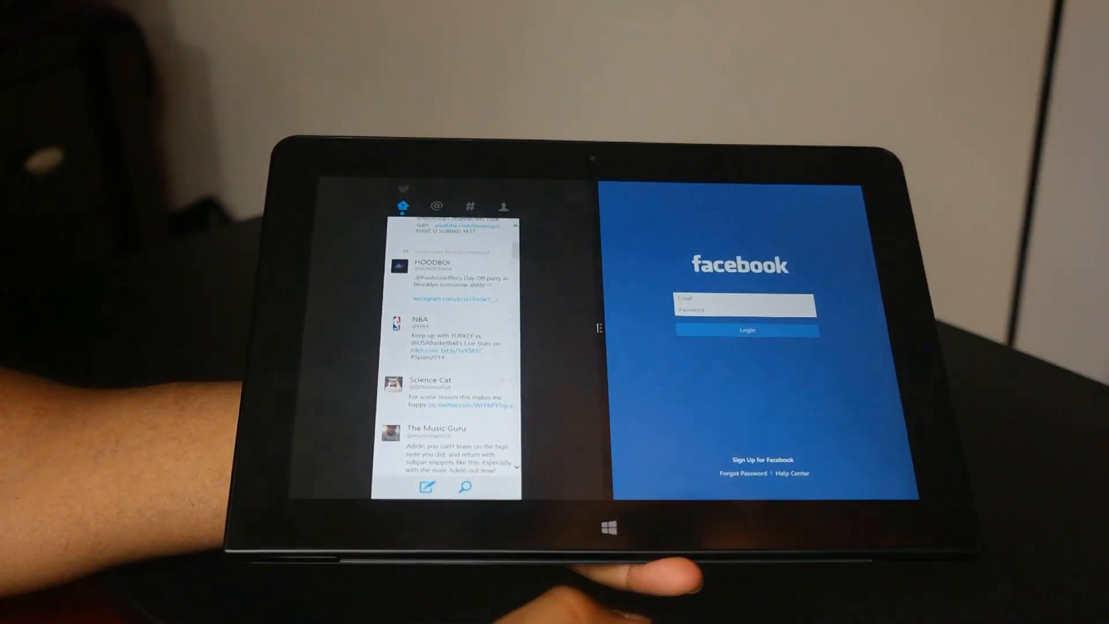
Close the snapped Twitter feed so Facebook stays on the right beside an empty left pane.
{"action": "left_click", "coordinate": [743, 296]}
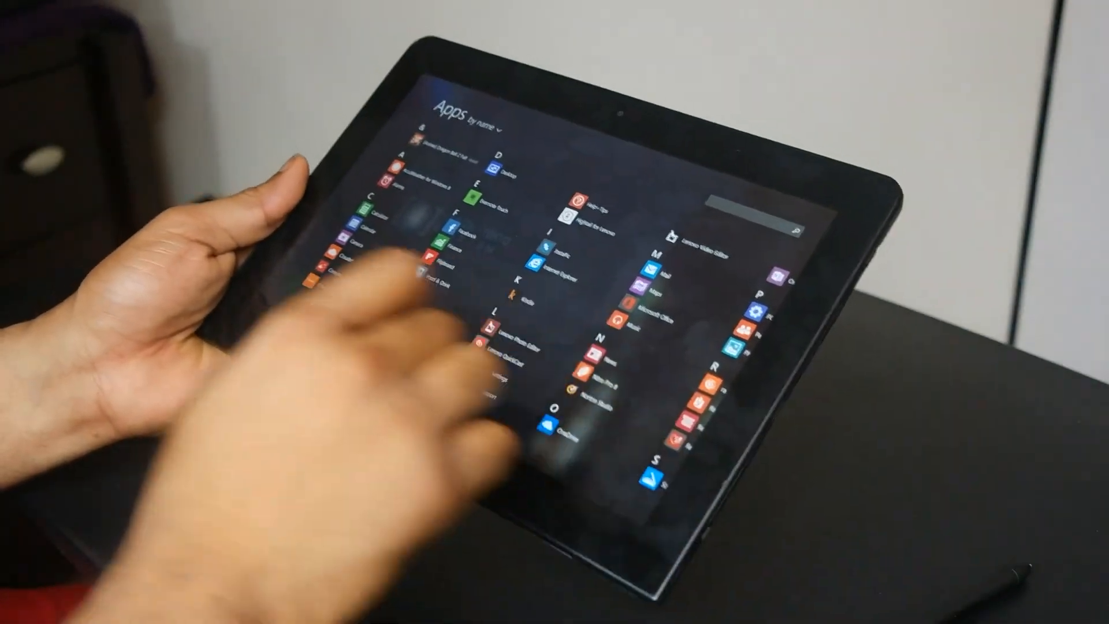
{"action": "left_click", "coordinate": [449, 226]}
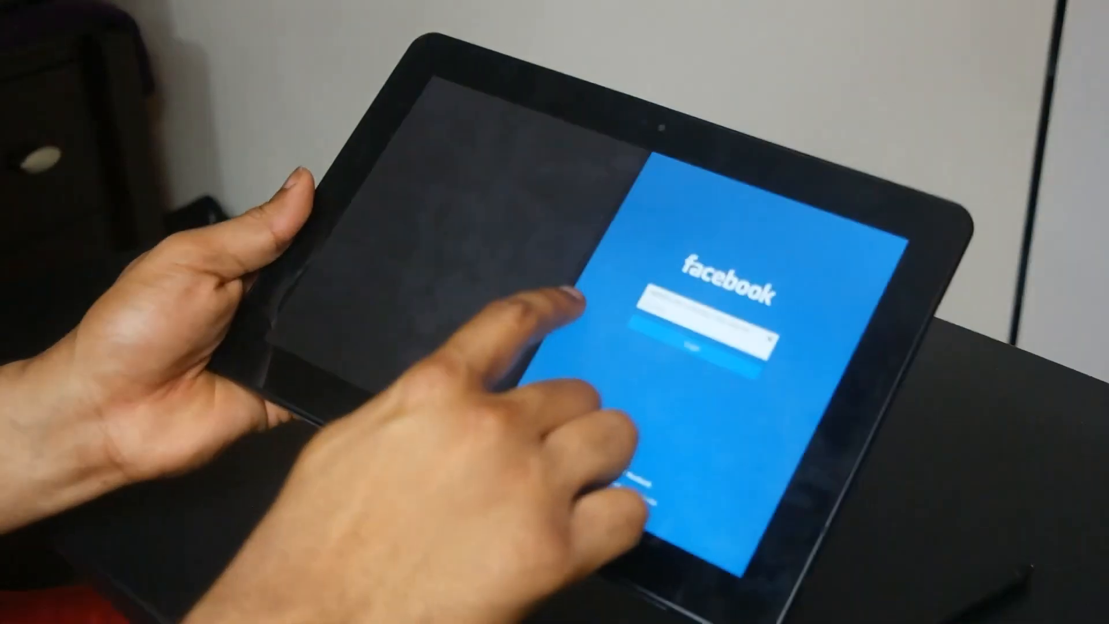